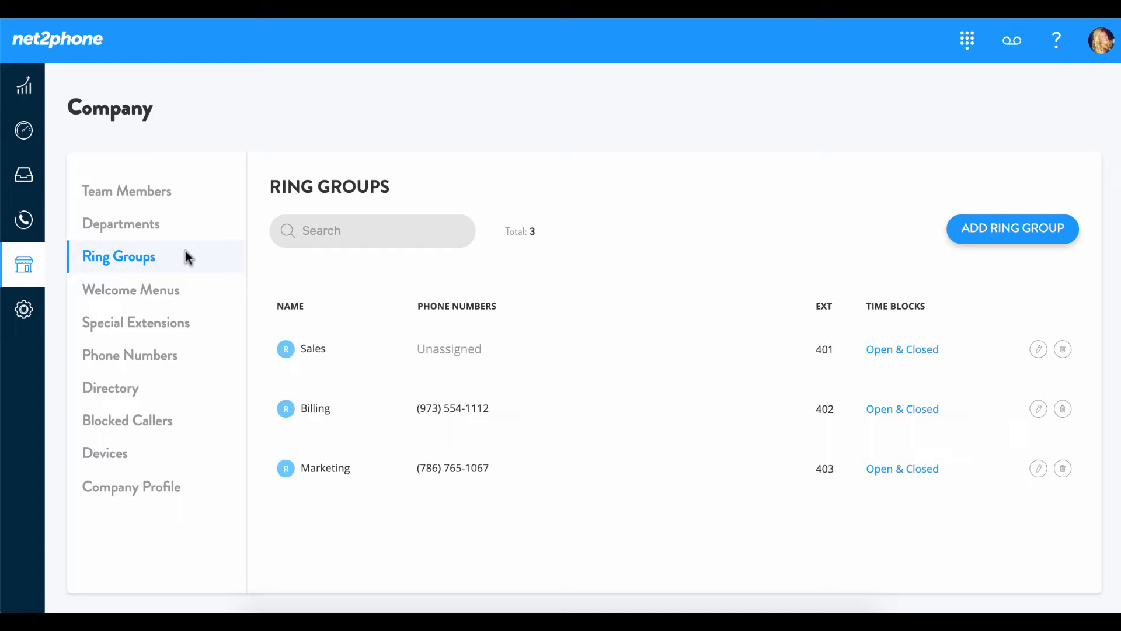
mouse_move(950, 288)
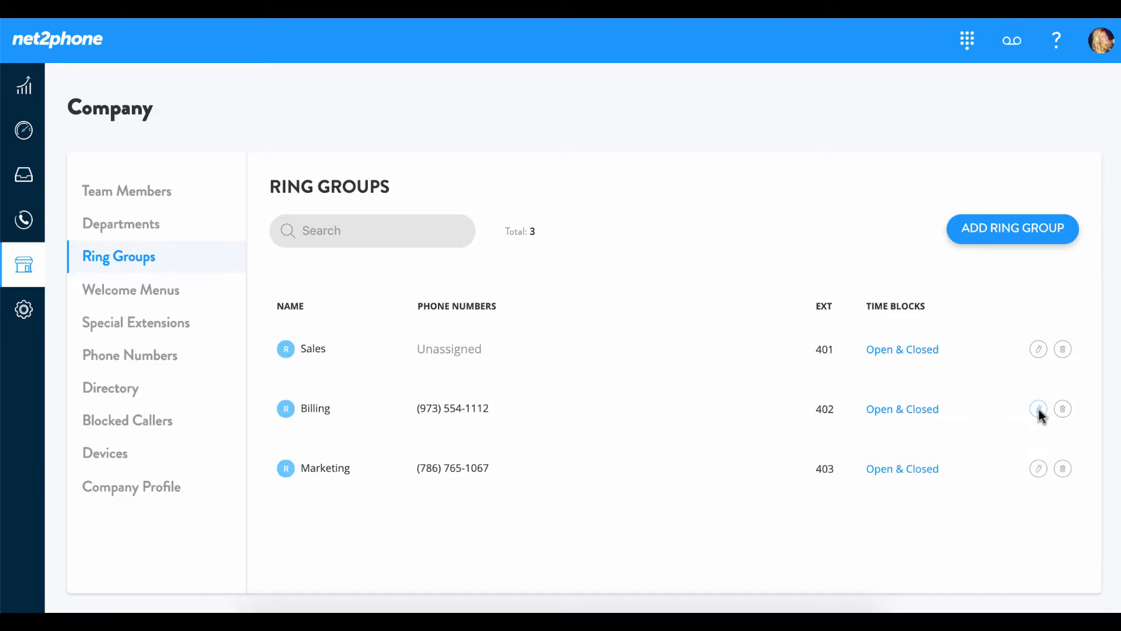
Open the Billing ring group (extension 402) in its edit form
click(1037, 409)
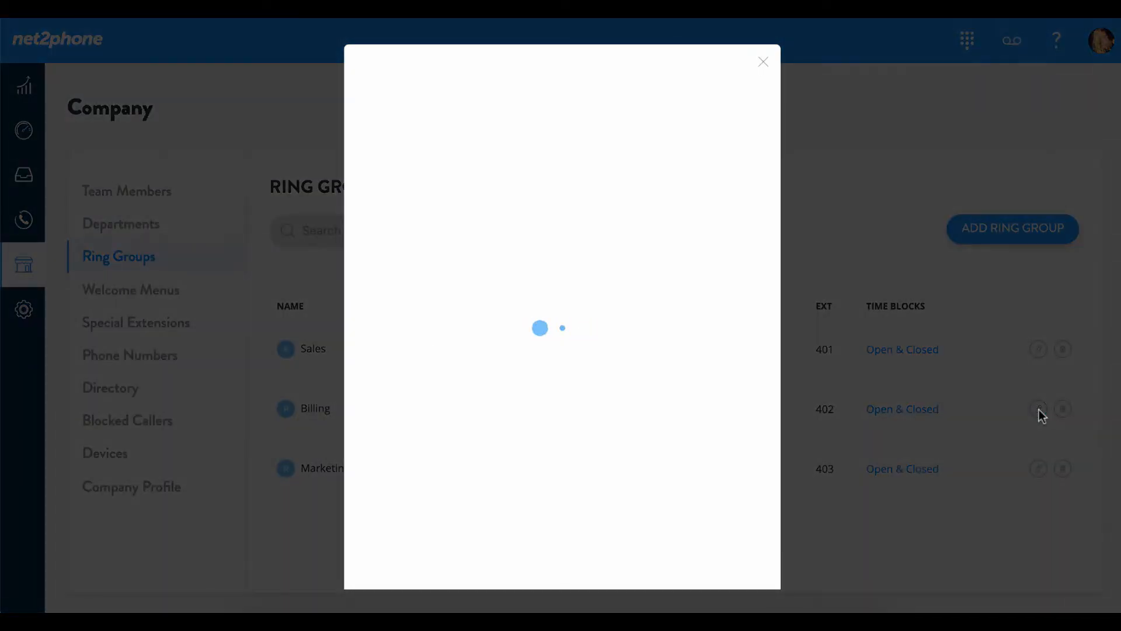
click(1037, 409)
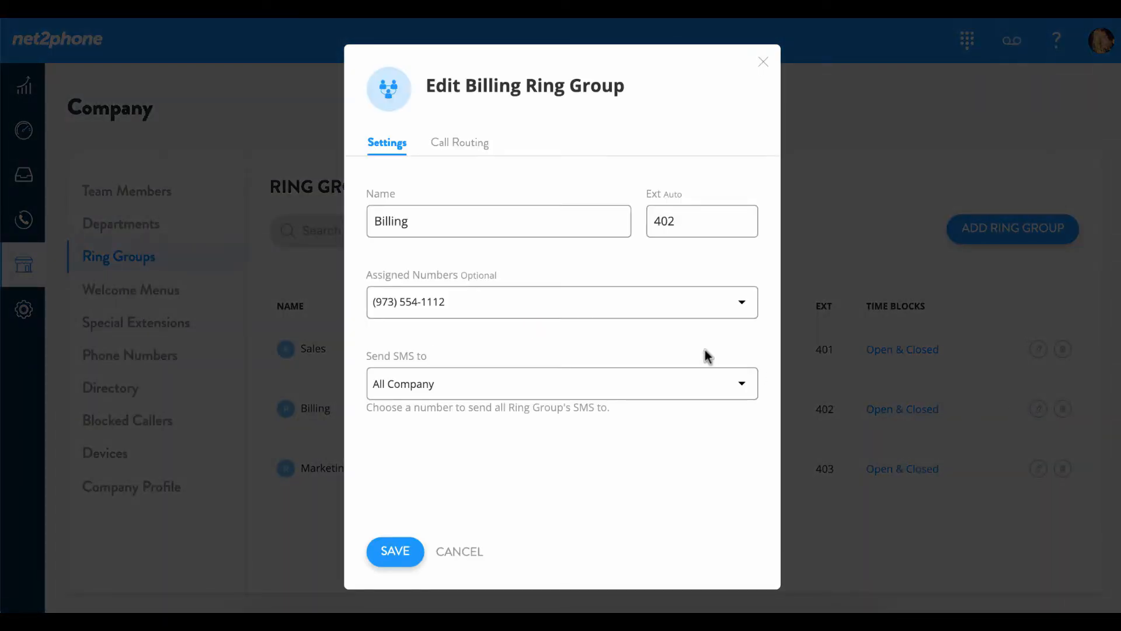
Enable the call queue for Billing under Call Routing
click(460, 142)
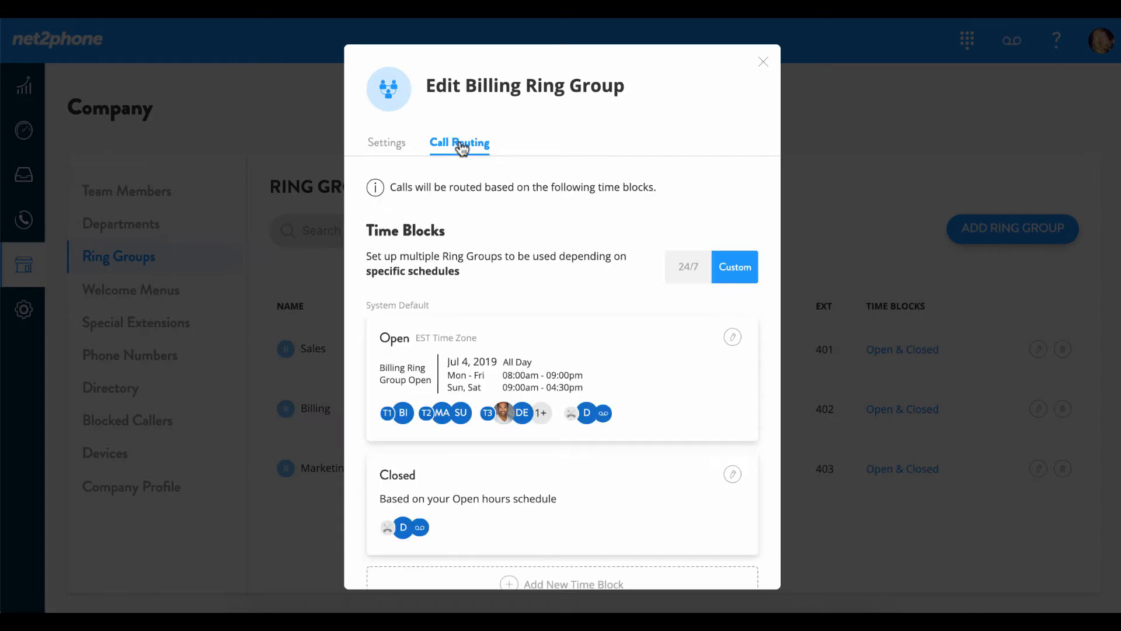
scroll(down, 3)
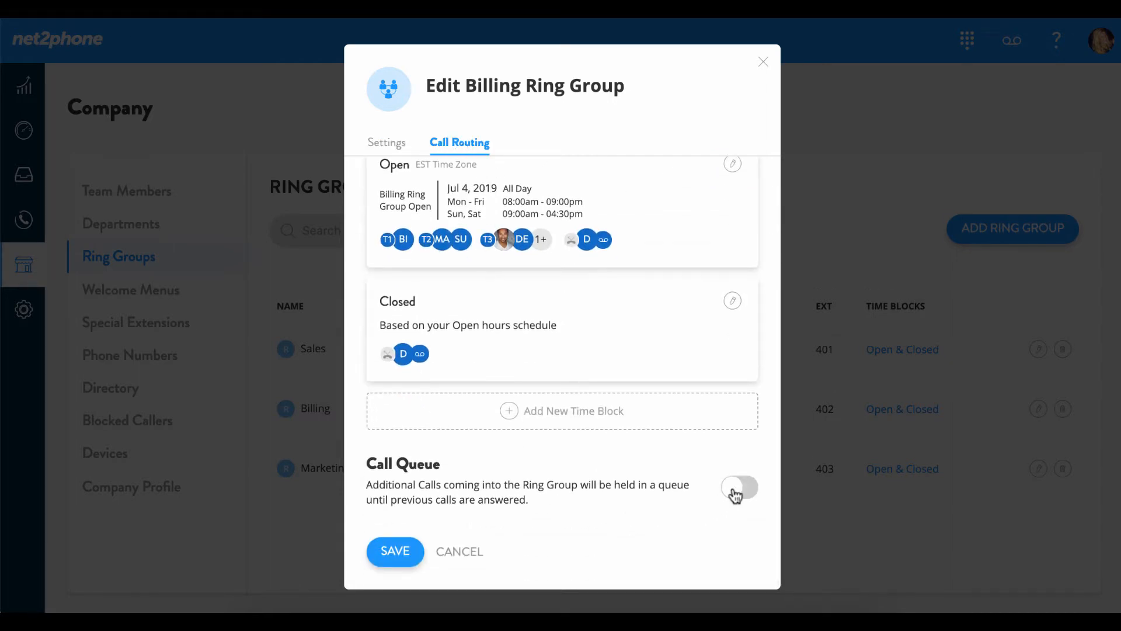
click(738, 488)
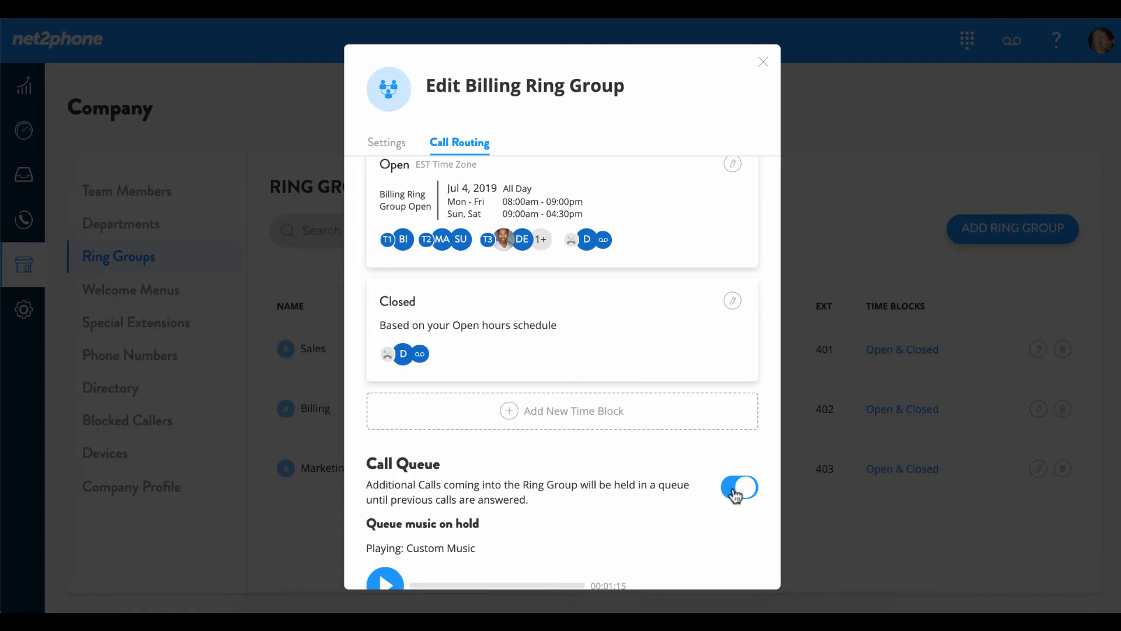
Preview Billing's custom hold music briefly, then pause it
scroll(down, 3)
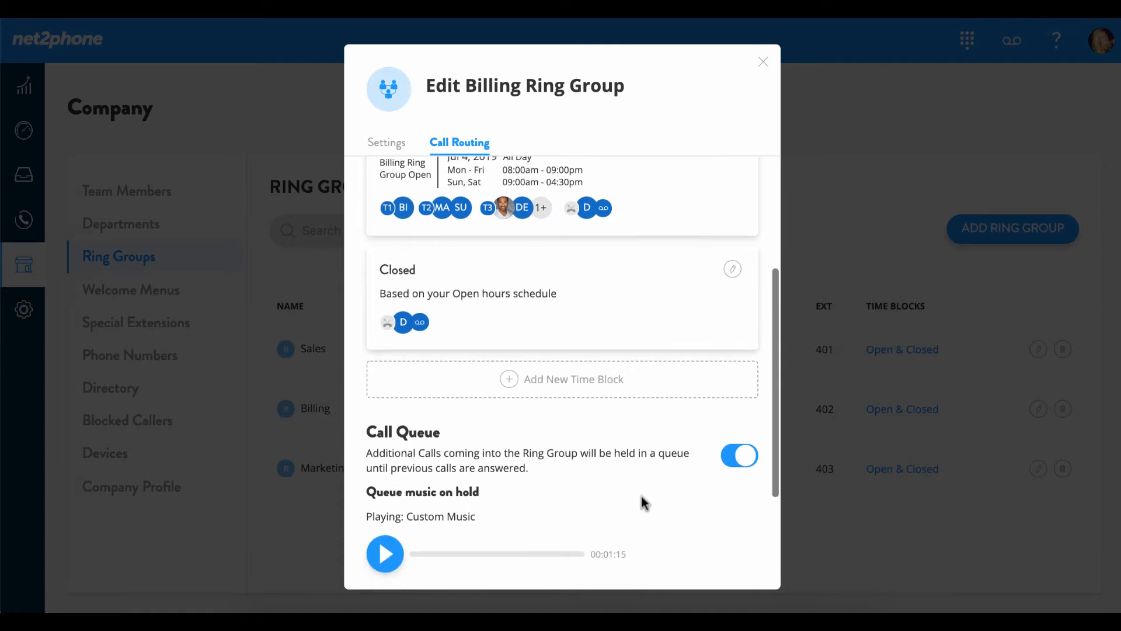
scroll(down, 3)
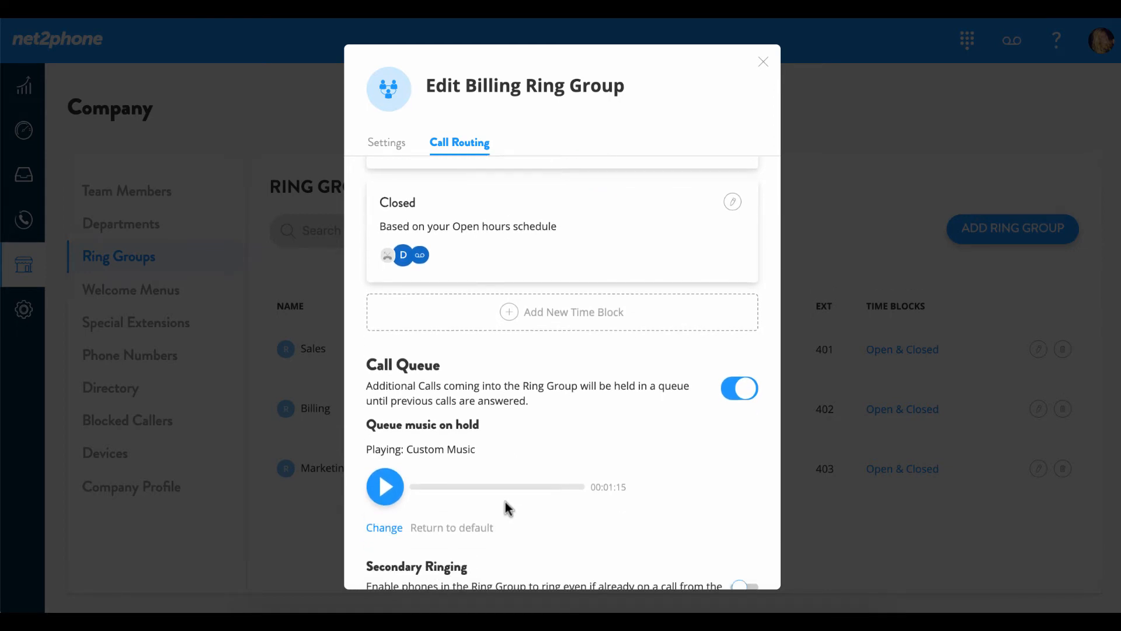
click(385, 486)
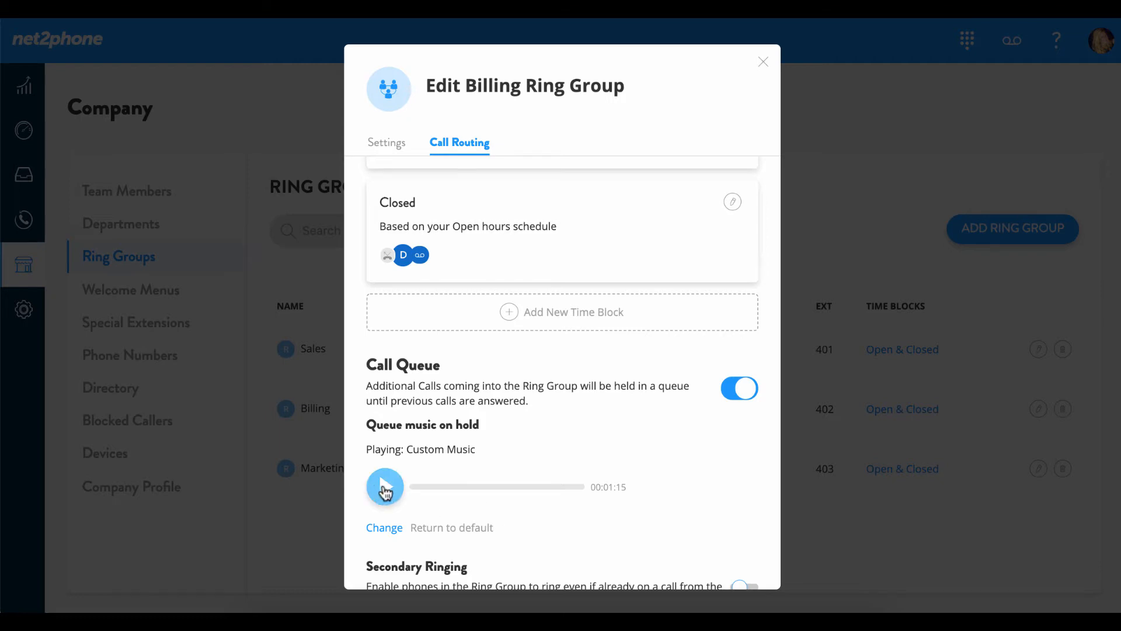
click(384, 487)
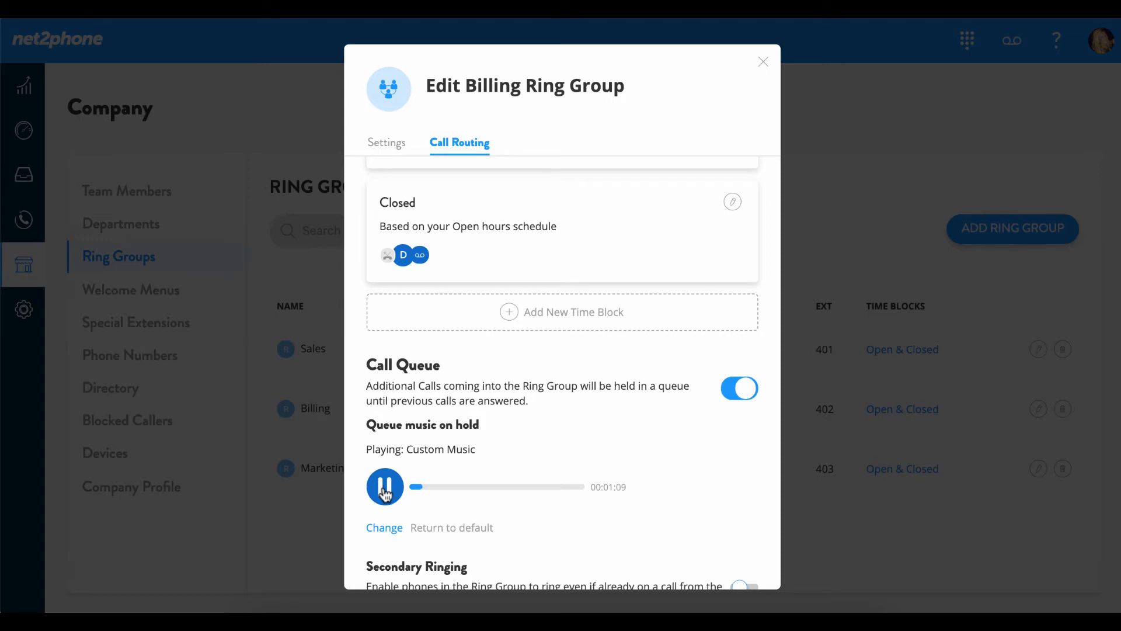
click(384, 486)
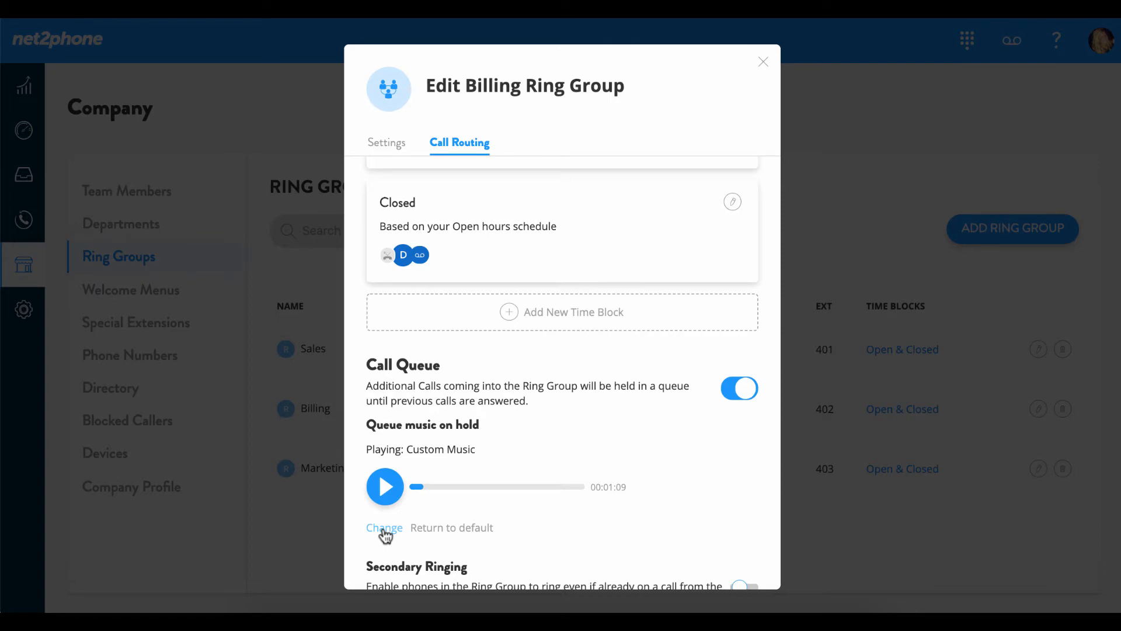
click(384, 527)
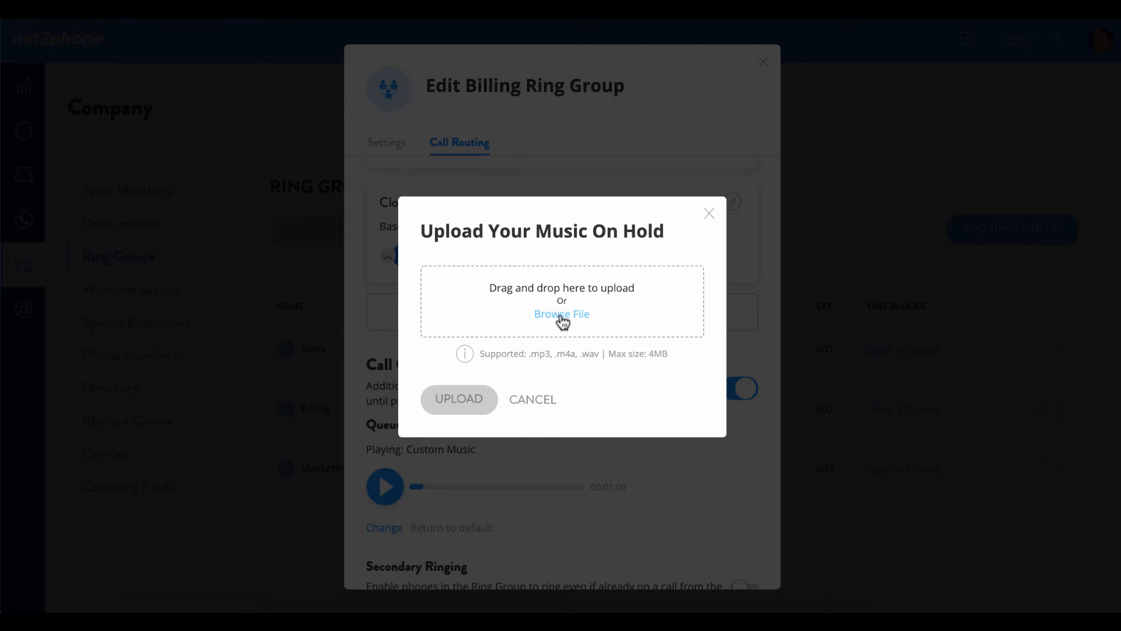
mouse_move(501, 413)
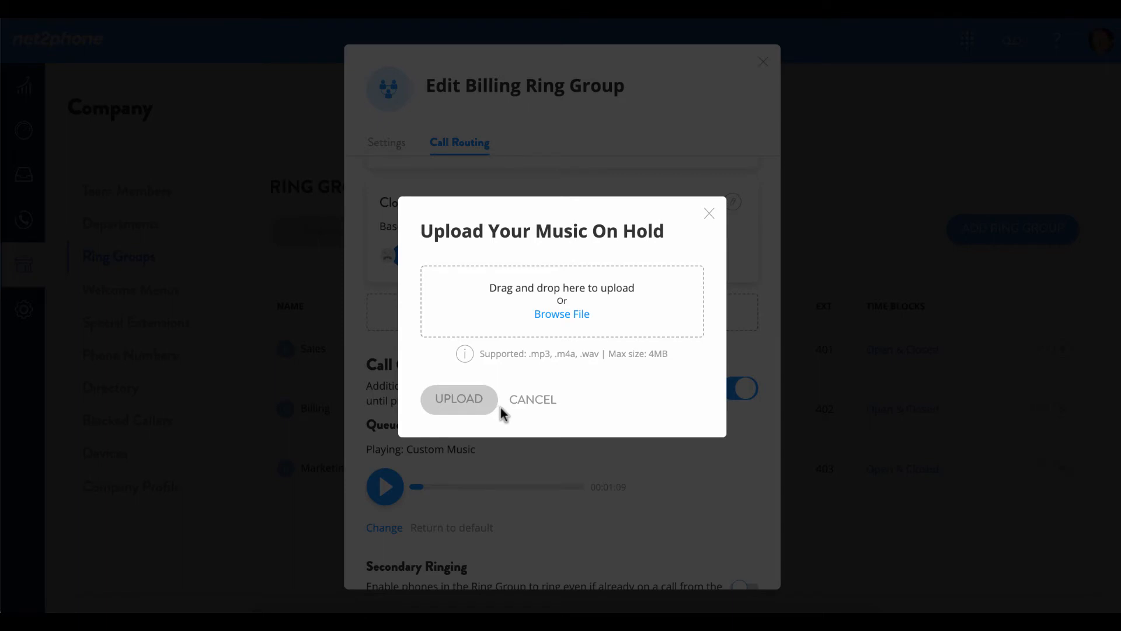
click(531, 399)
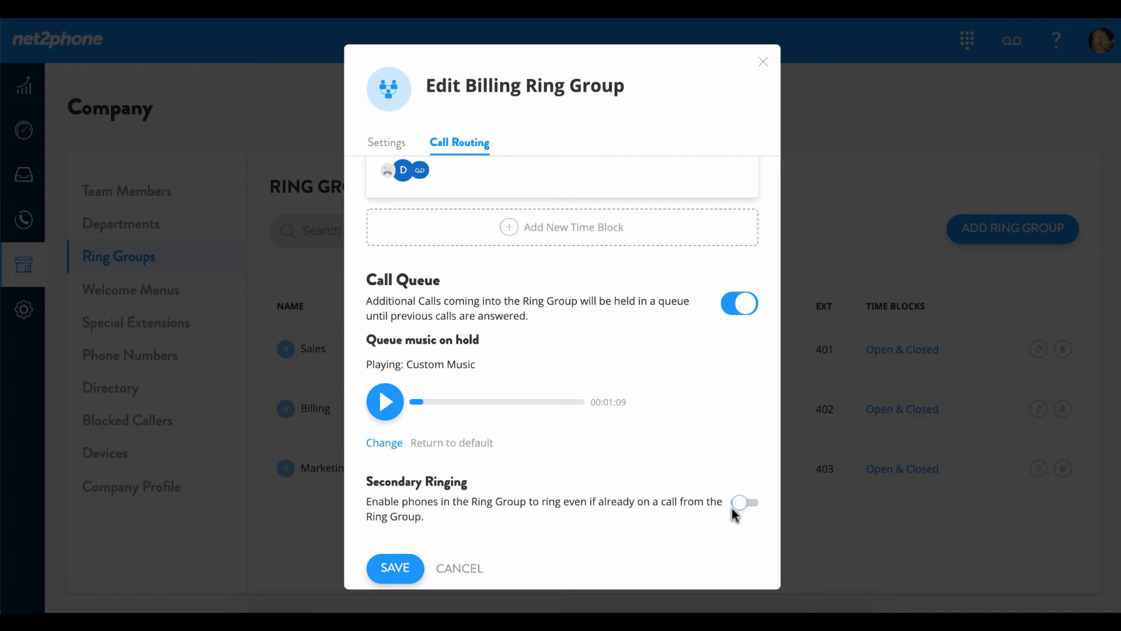
Enable secondary ringing for Billing and save the ring group
click(742, 502)
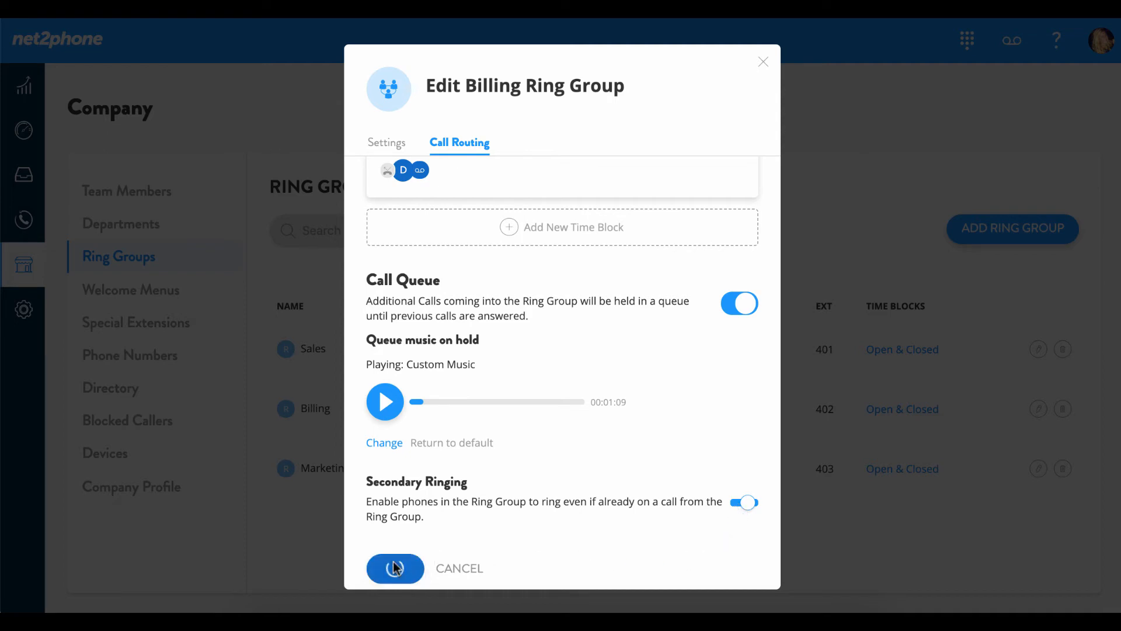
click(393, 568)
text(Wholesale)
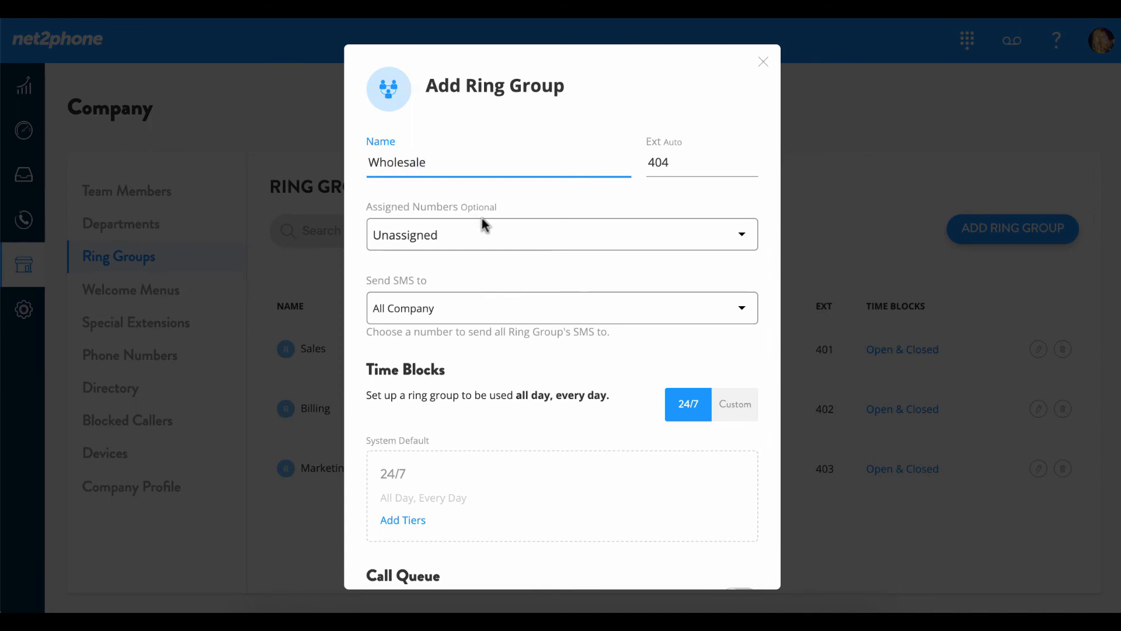
Enable the call queue with custom hold music for the new Wholesale group
scroll(down, 3)
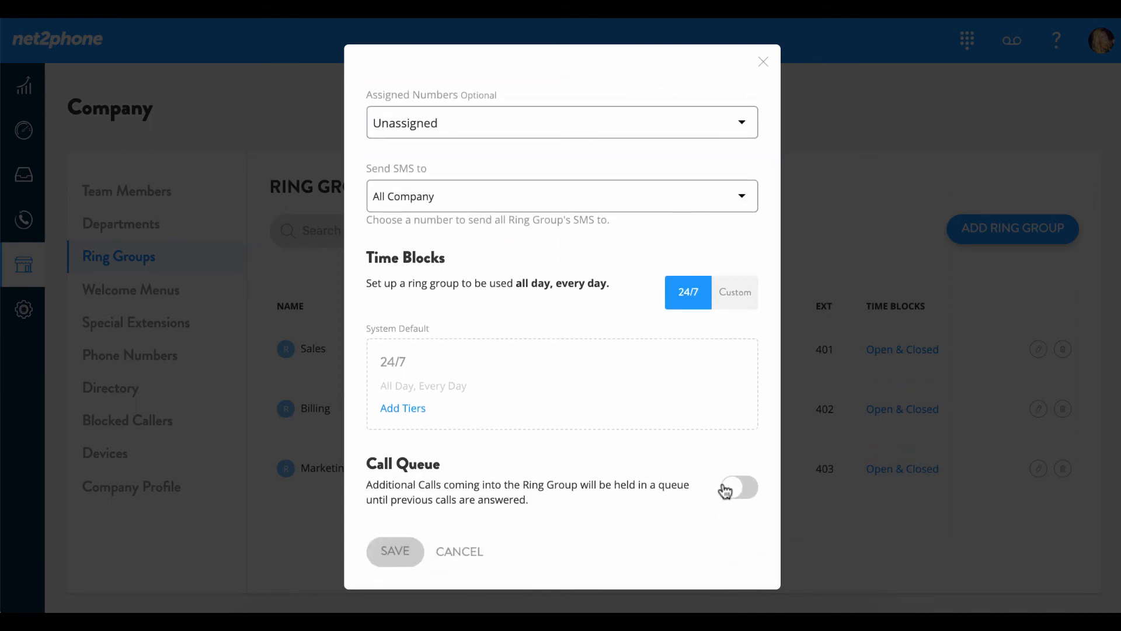
click(738, 489)
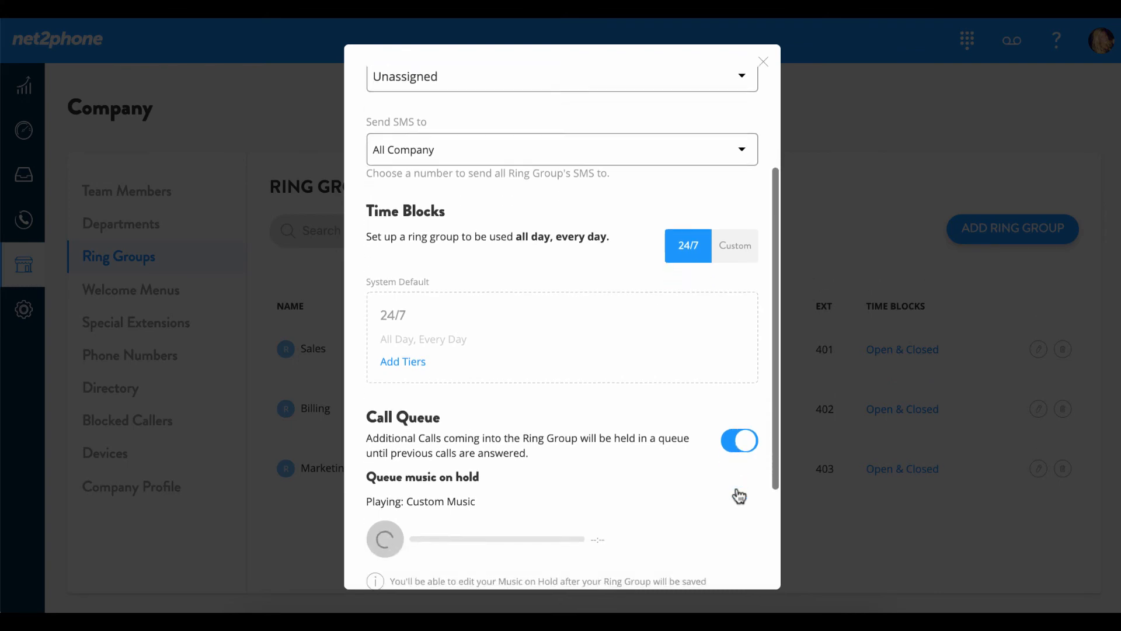
scroll(down, 3)
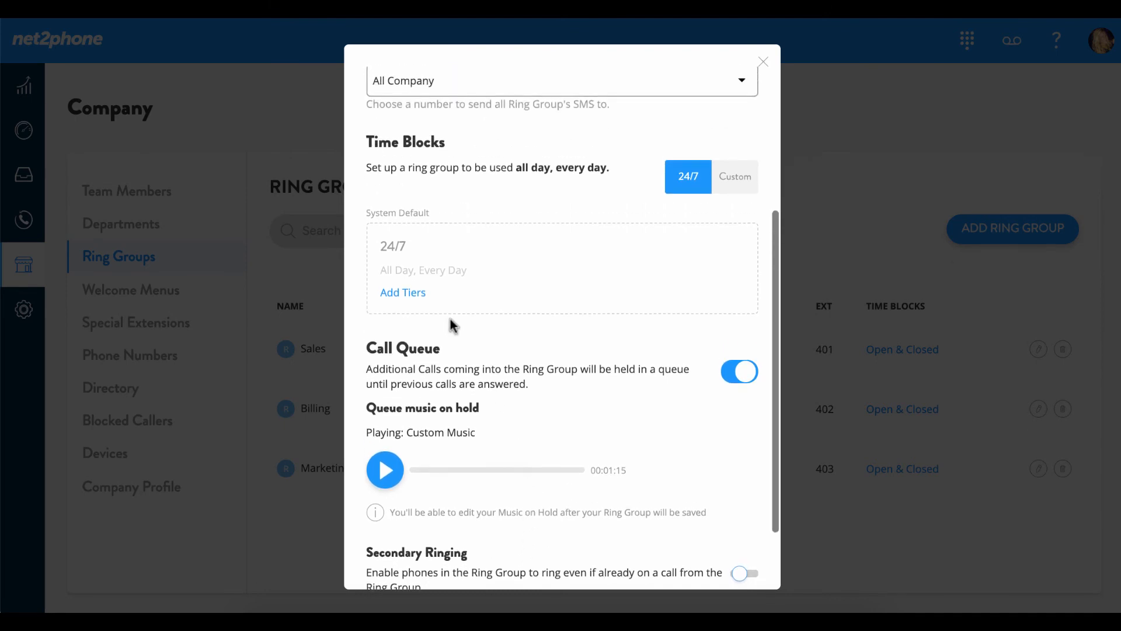
click(402, 292)
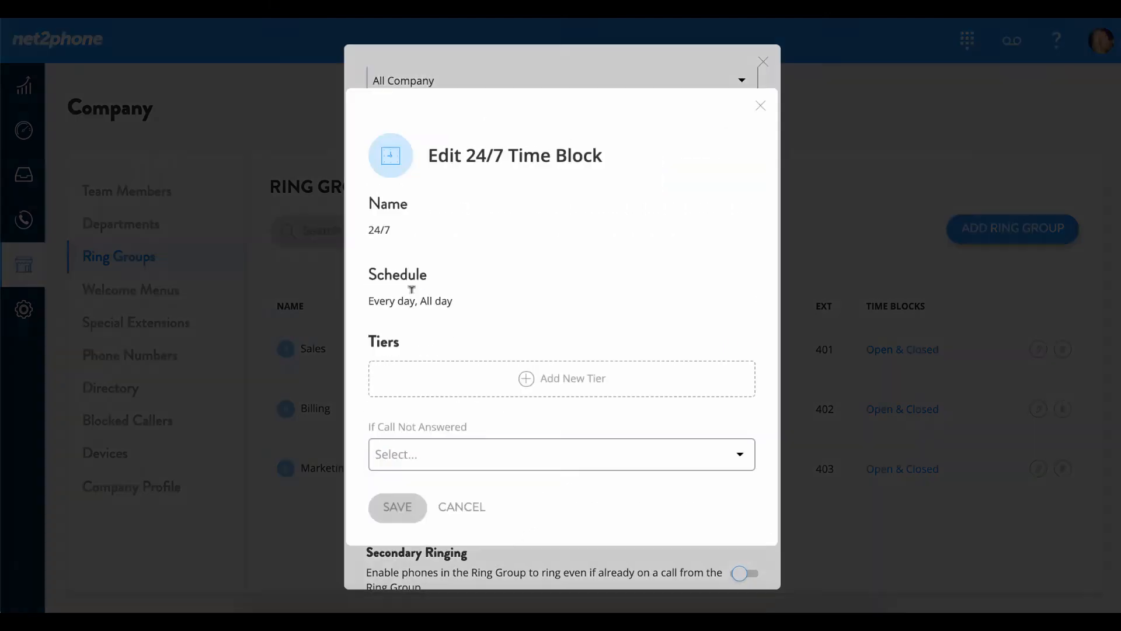
click(561, 378)
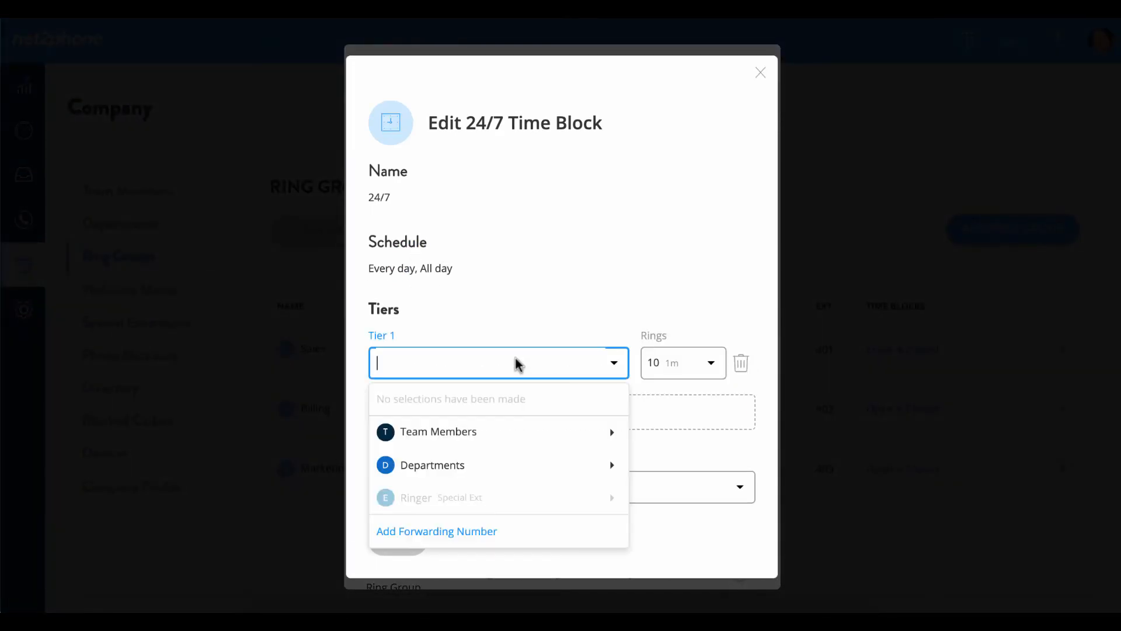
click(438, 431)
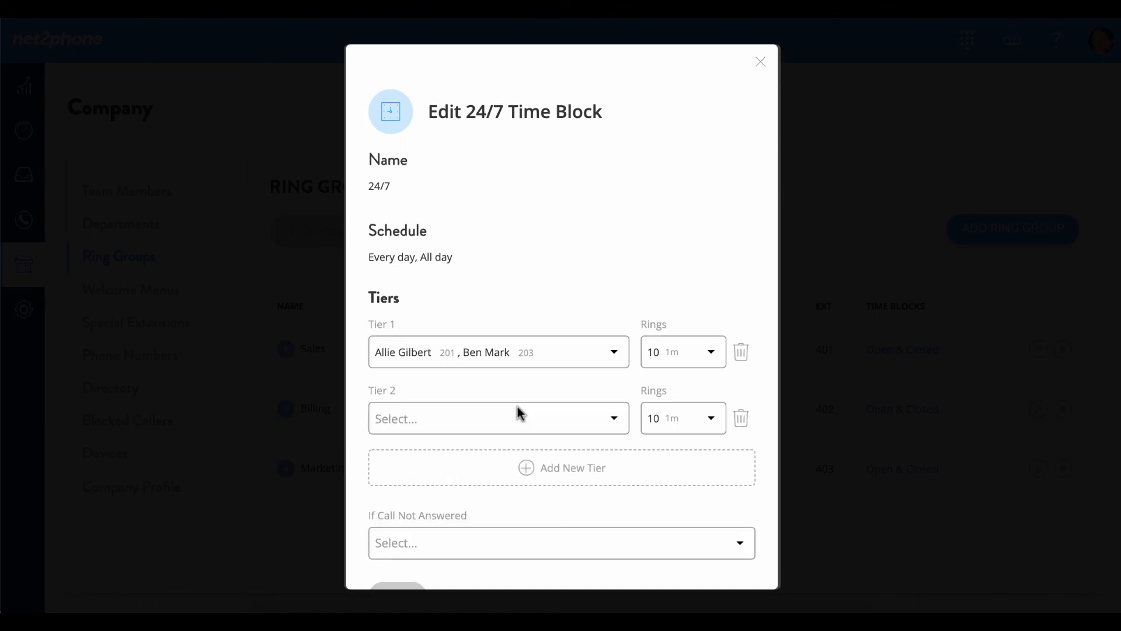
Add Sales as tier 2, fall back to Sales Voice Mail, and save the block
click(497, 418)
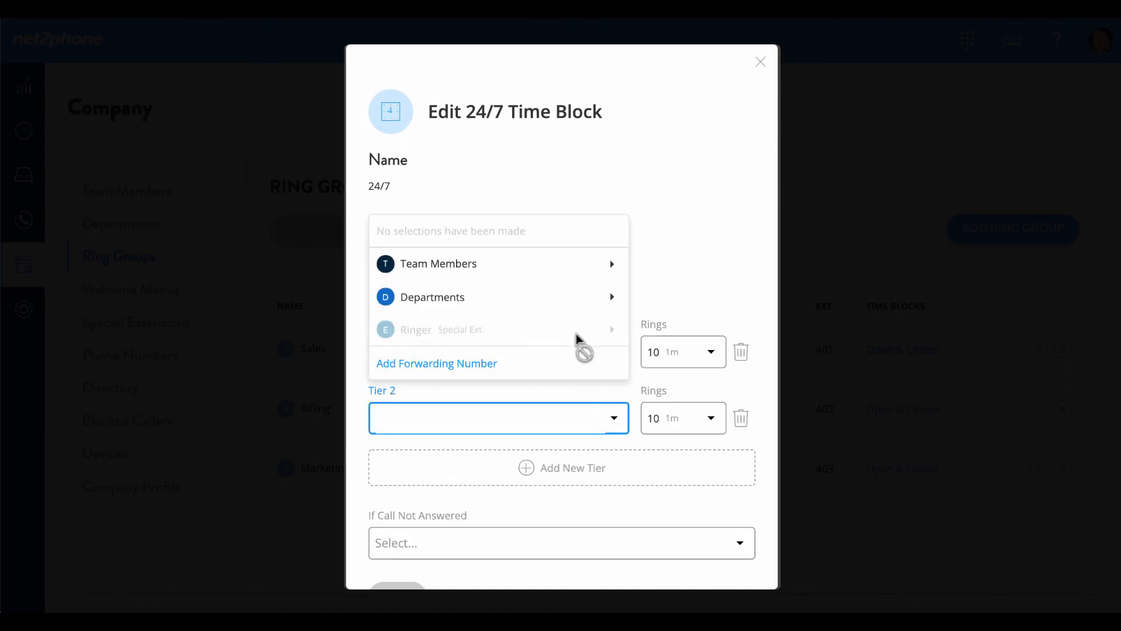
click(432, 297)
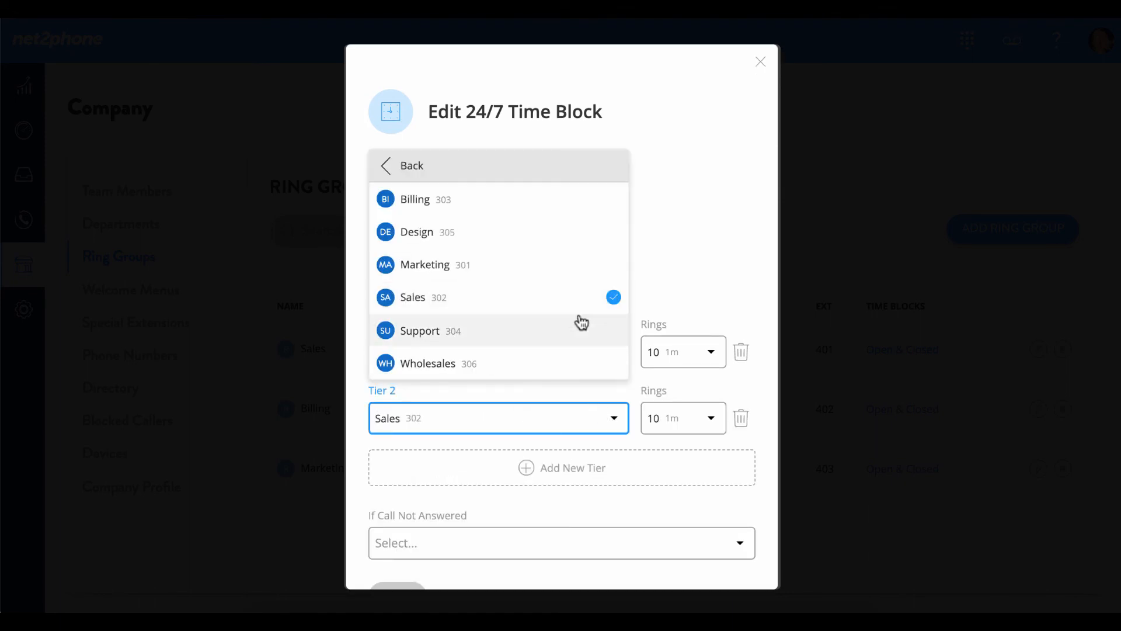
click(561, 543)
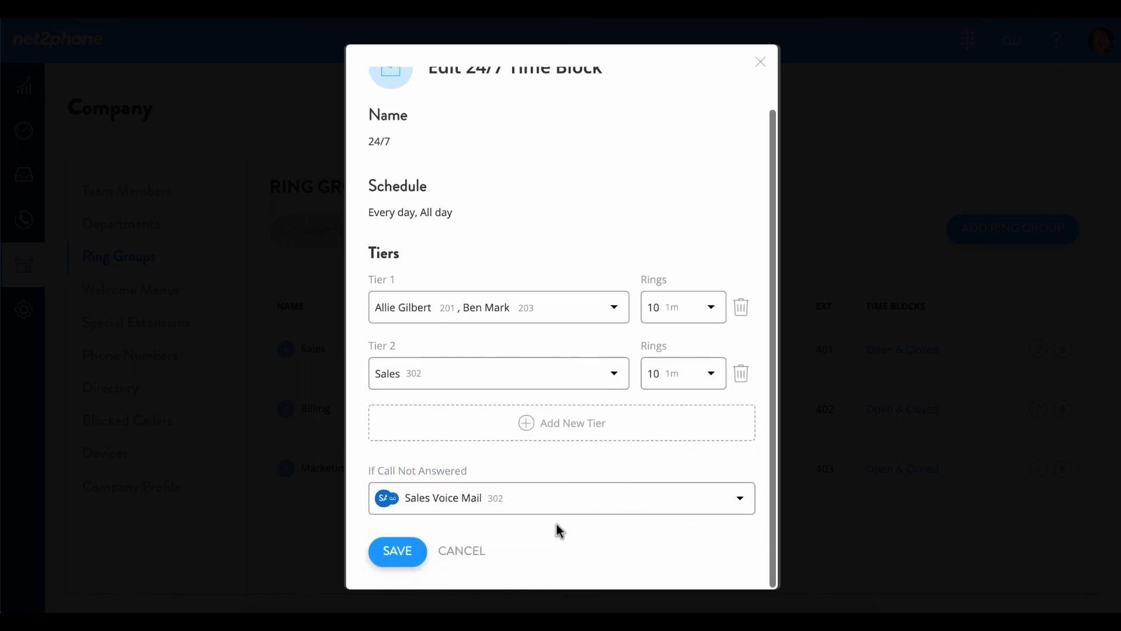
click(397, 550)
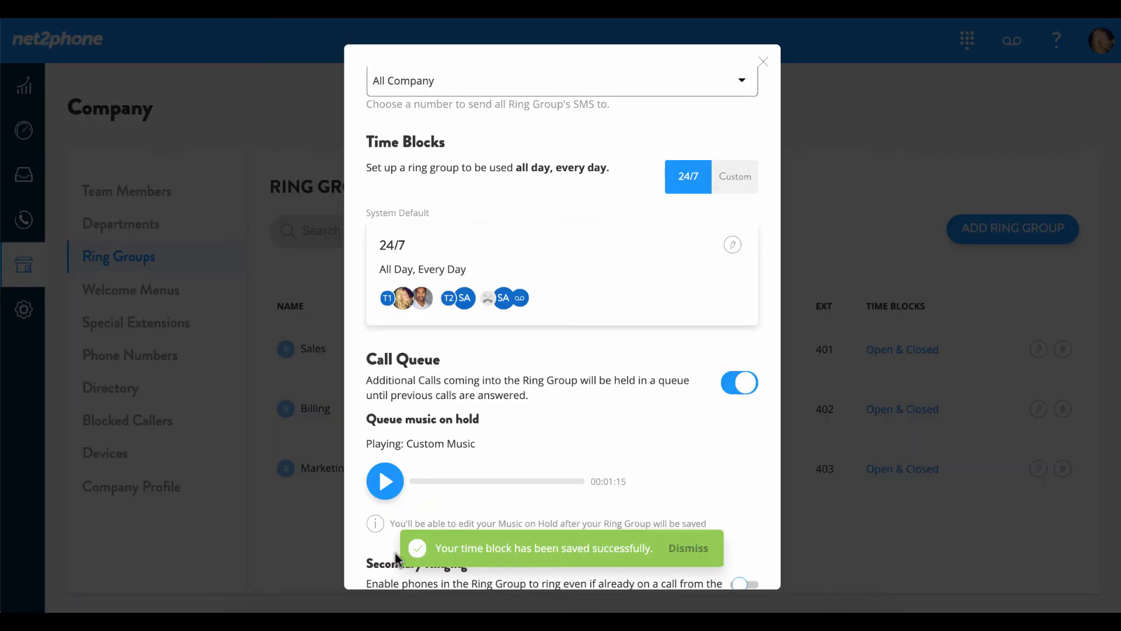
Dismiss the notification and save to create the Wholesale ring group
click(687, 547)
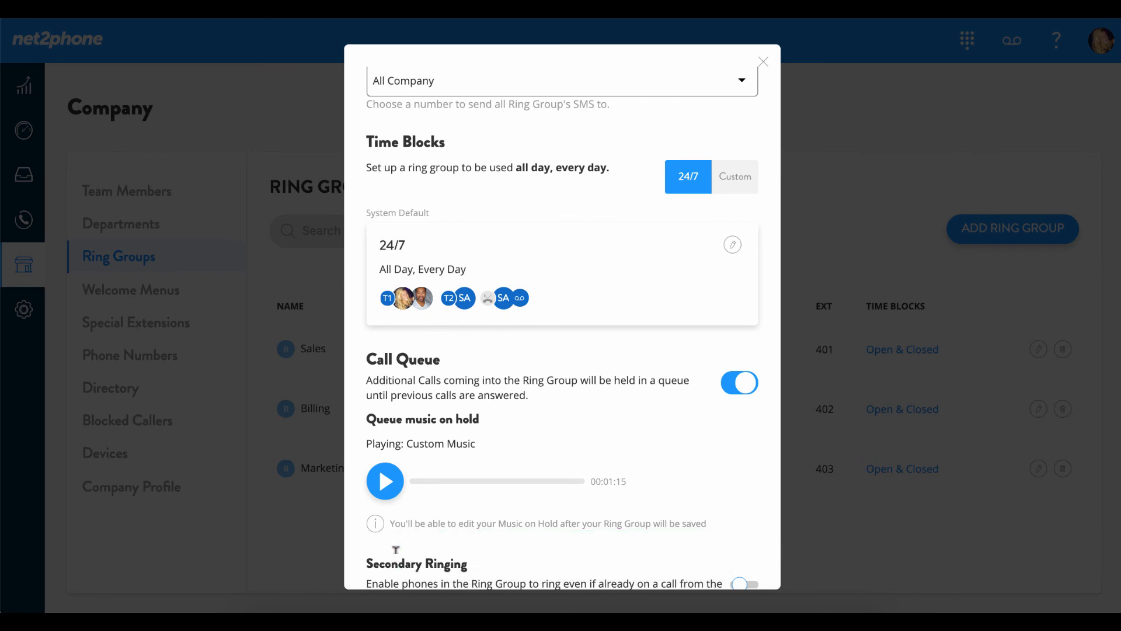
scroll(down, 3)
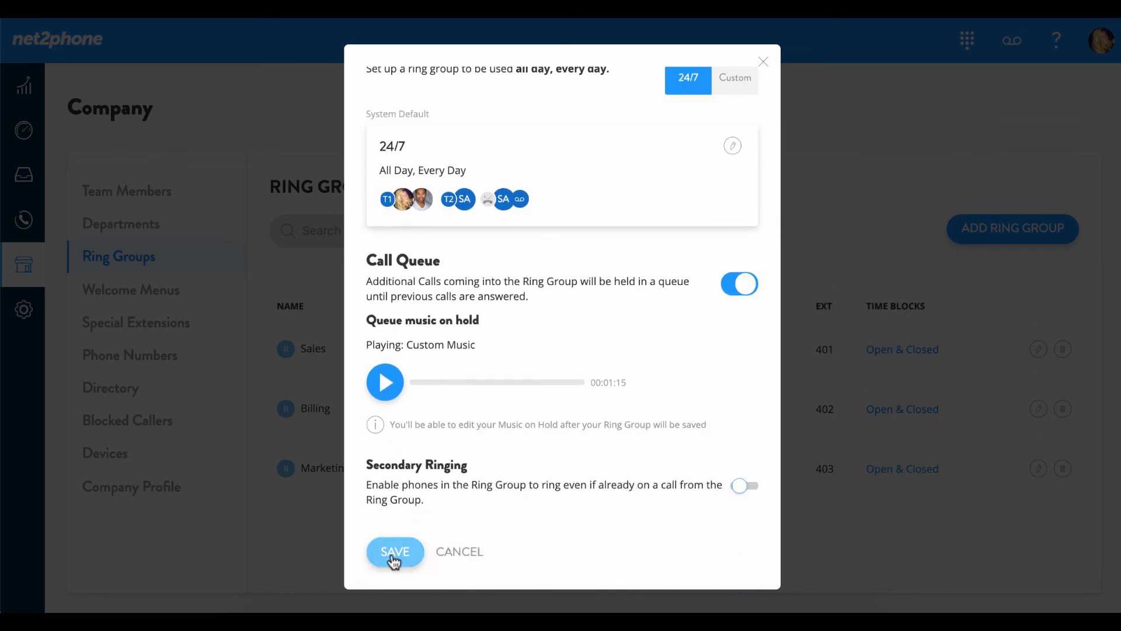
click(393, 552)
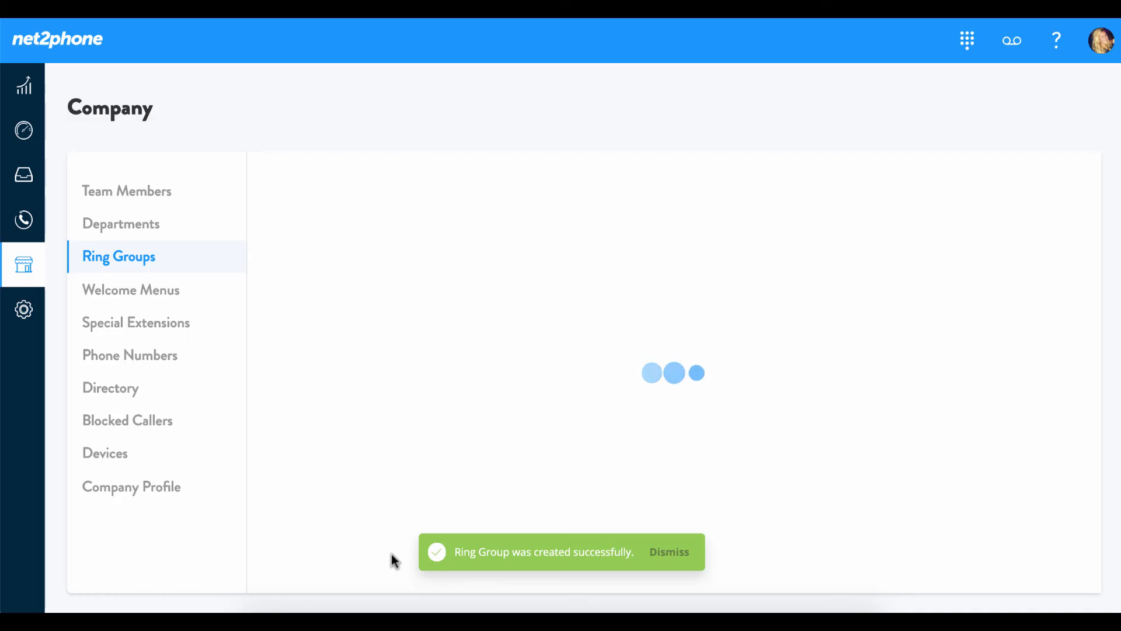